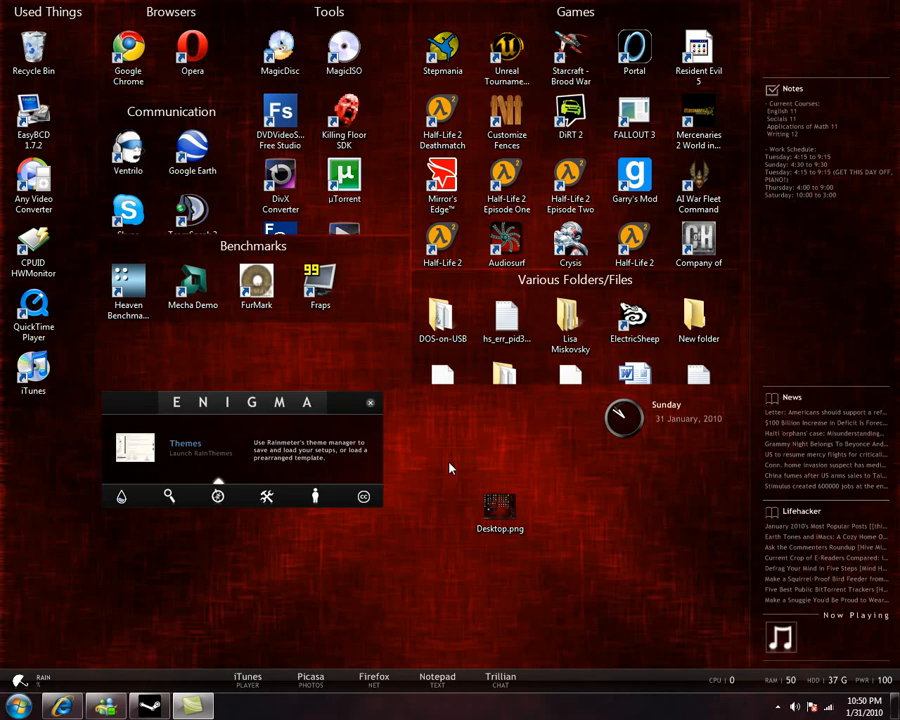
pyautogui.moveTo(392, 454)
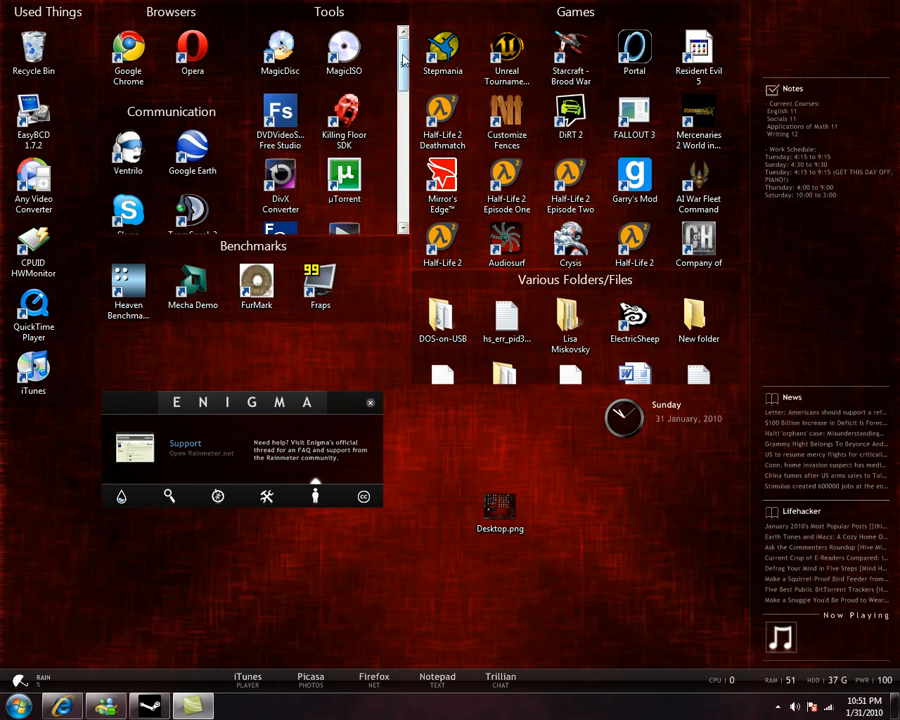
# - Scroll the Games and Various Folders/Files fences to reveal Borderlands, CINEBENCH and StarCraft items
pyautogui.click(634, 180)
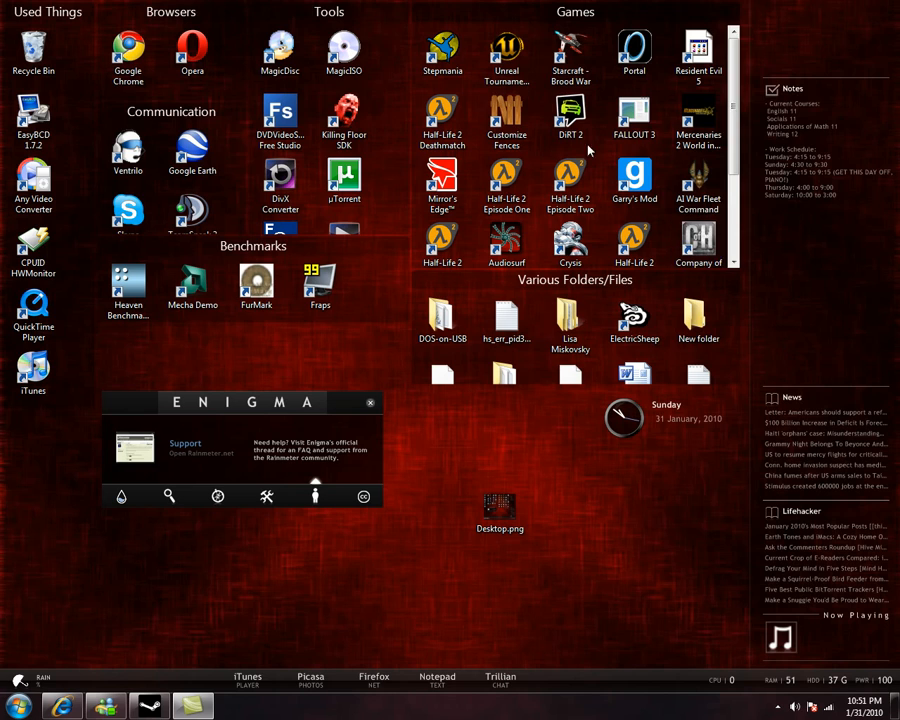
pyautogui.click(32, 184)
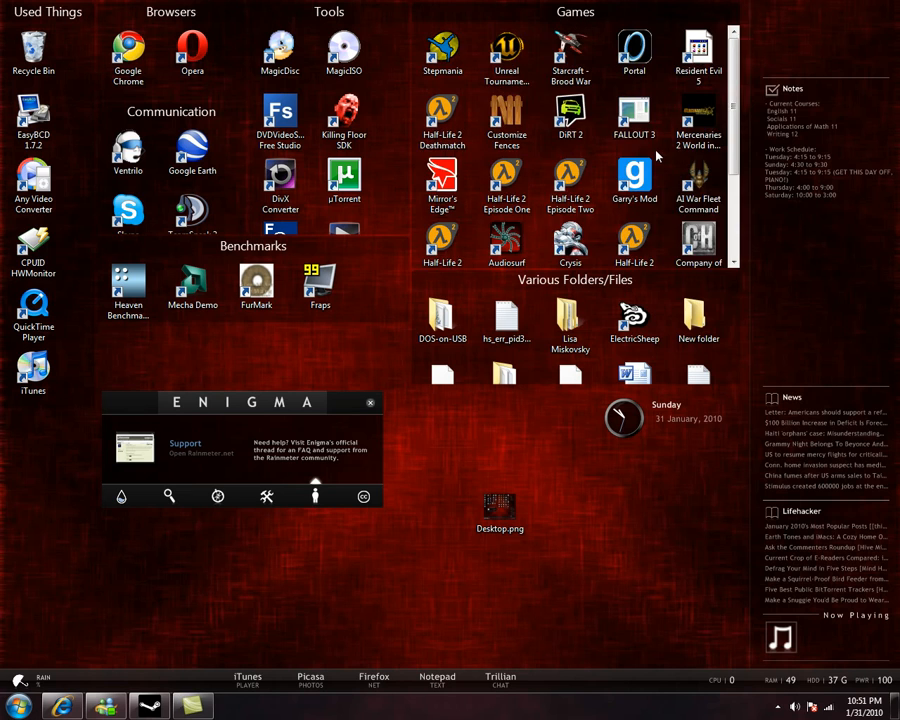
pyautogui.scroll(-3)
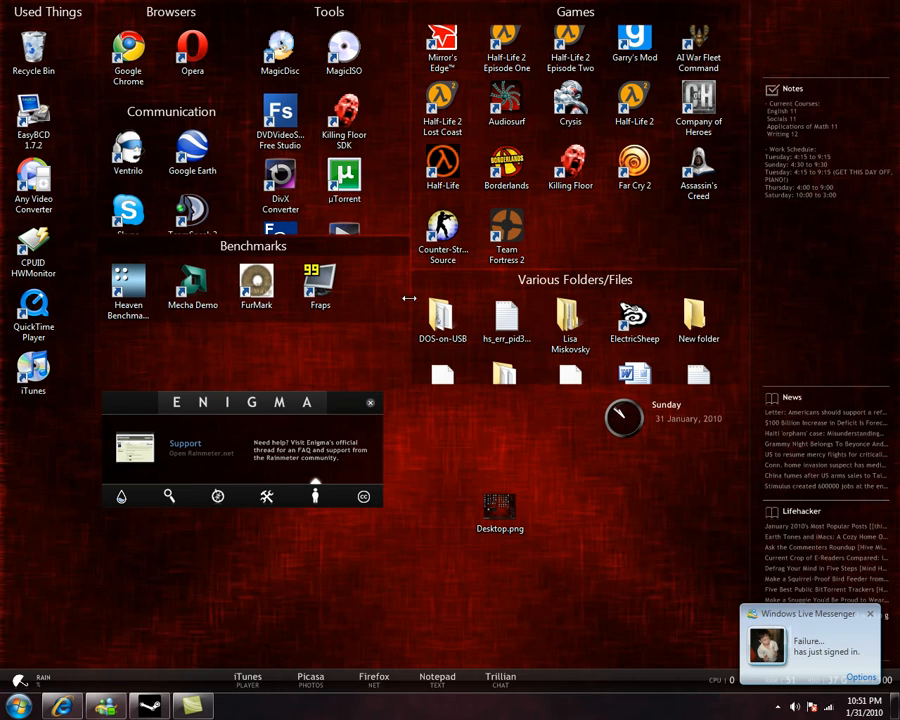
pyautogui.moveTo(404, 302)
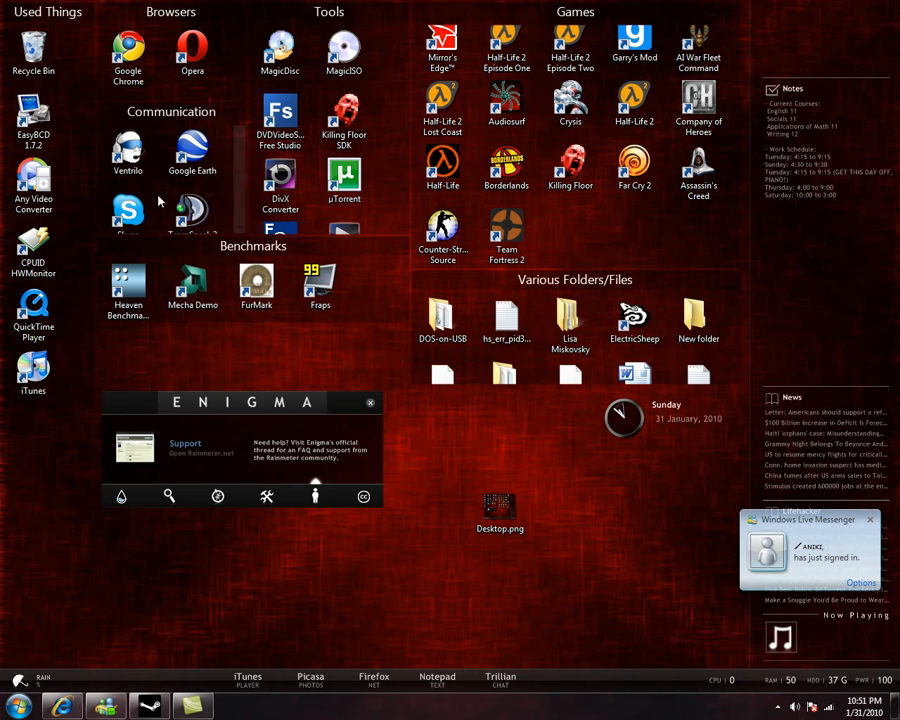
pyautogui.click(570, 320)
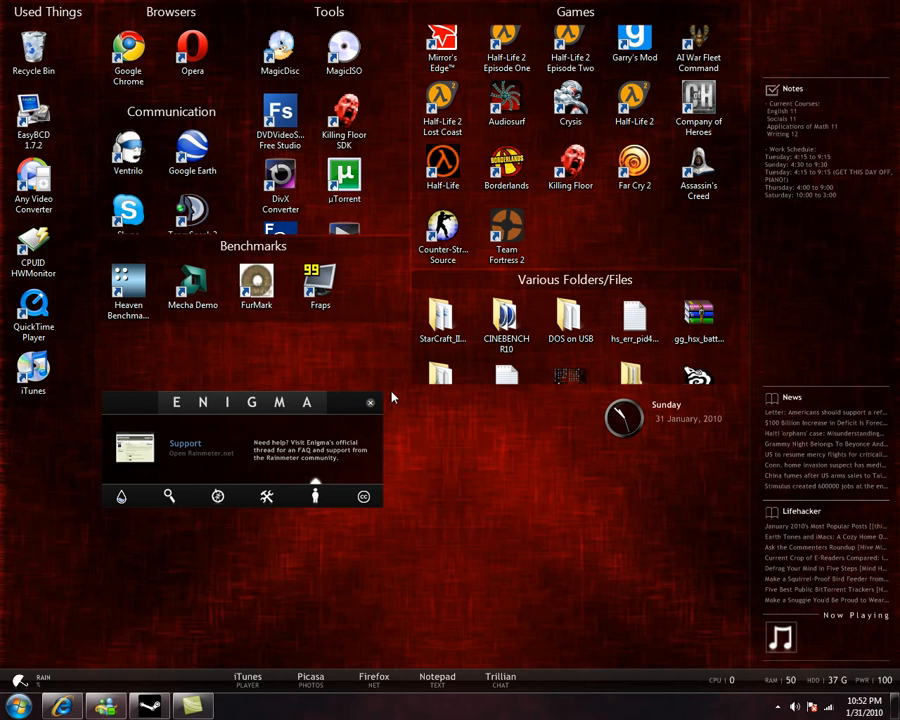
pyautogui.moveTo(822, 358)
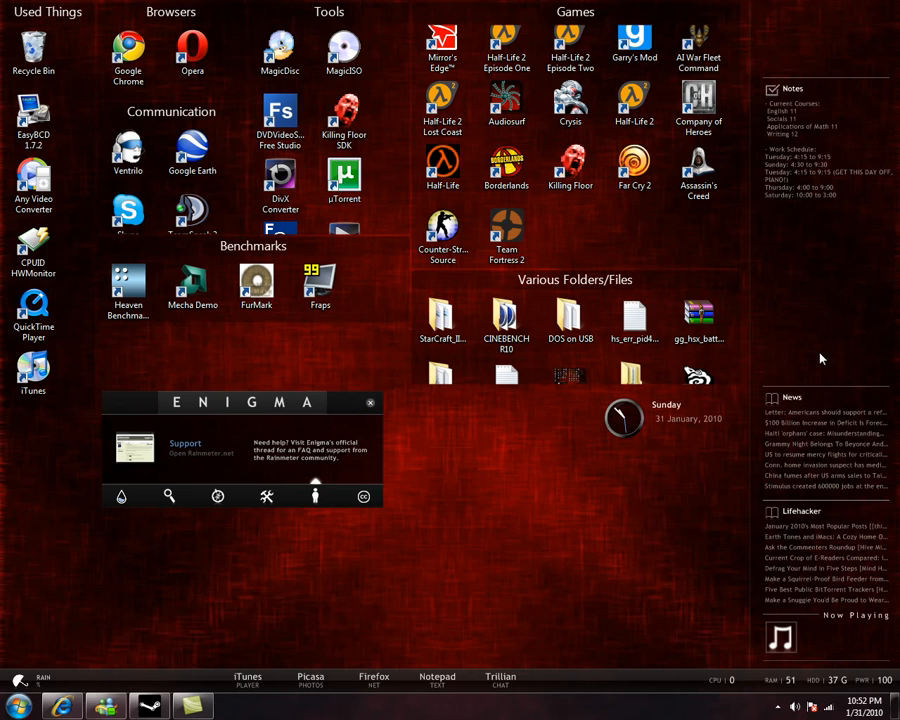
pyautogui.moveTo(536, 476)
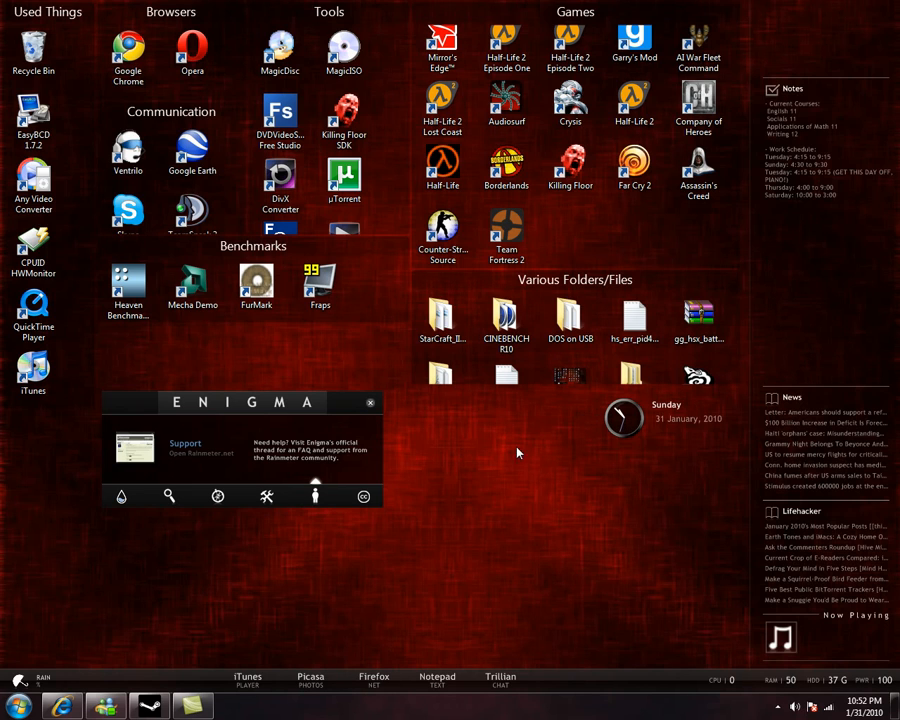
pyautogui.moveTo(804, 512)
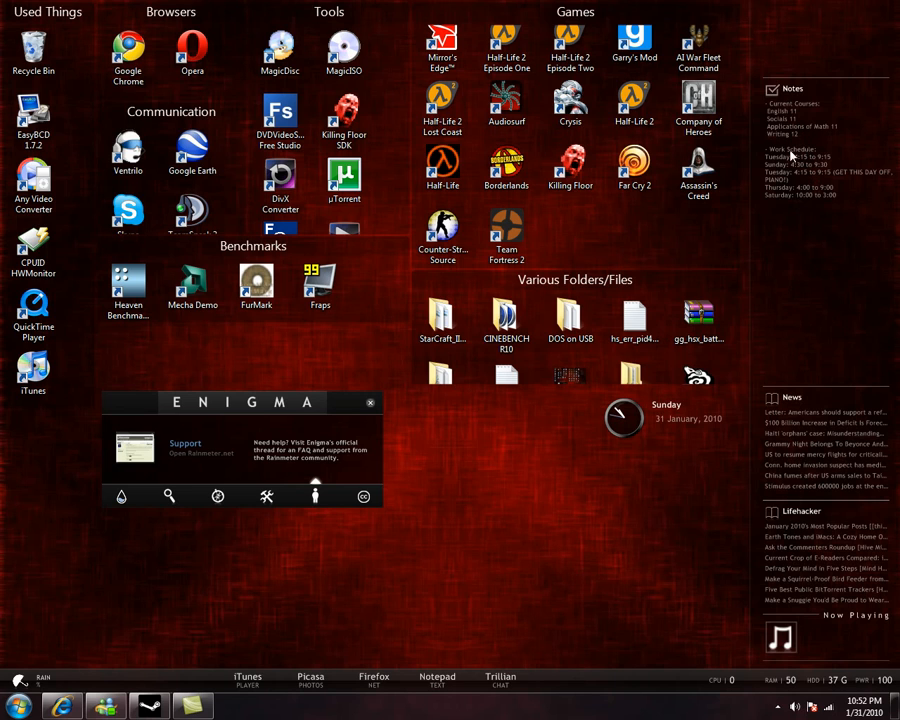
pyautogui.moveTo(770, 100)
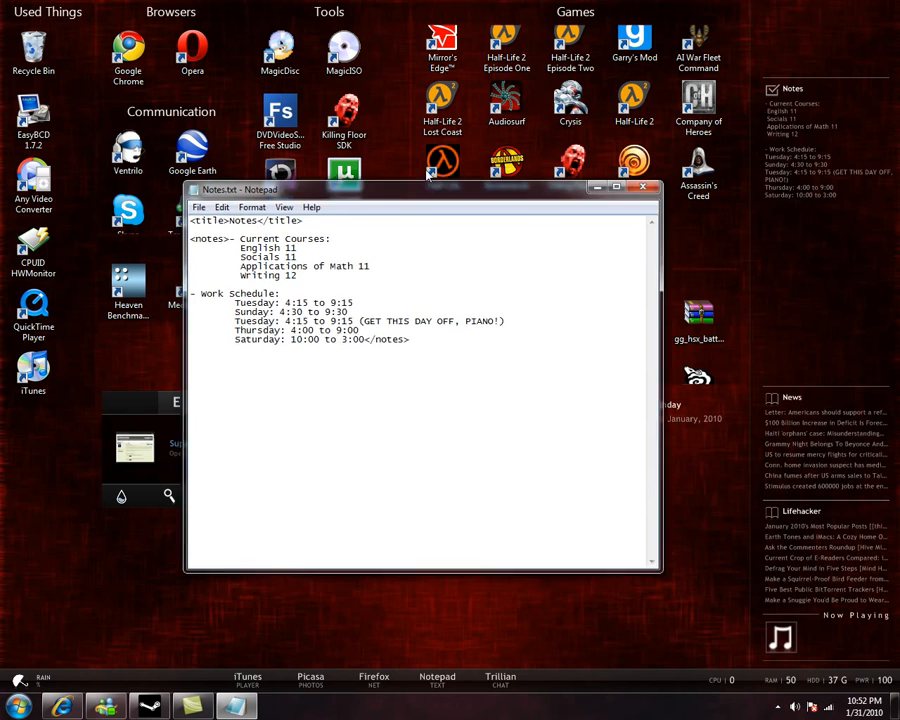
# - Move the notes window up, add 'Test test test' below the closing tag, then delete it again
pyautogui.moveTo(400, 188); pyautogui.dragTo(418, 152)
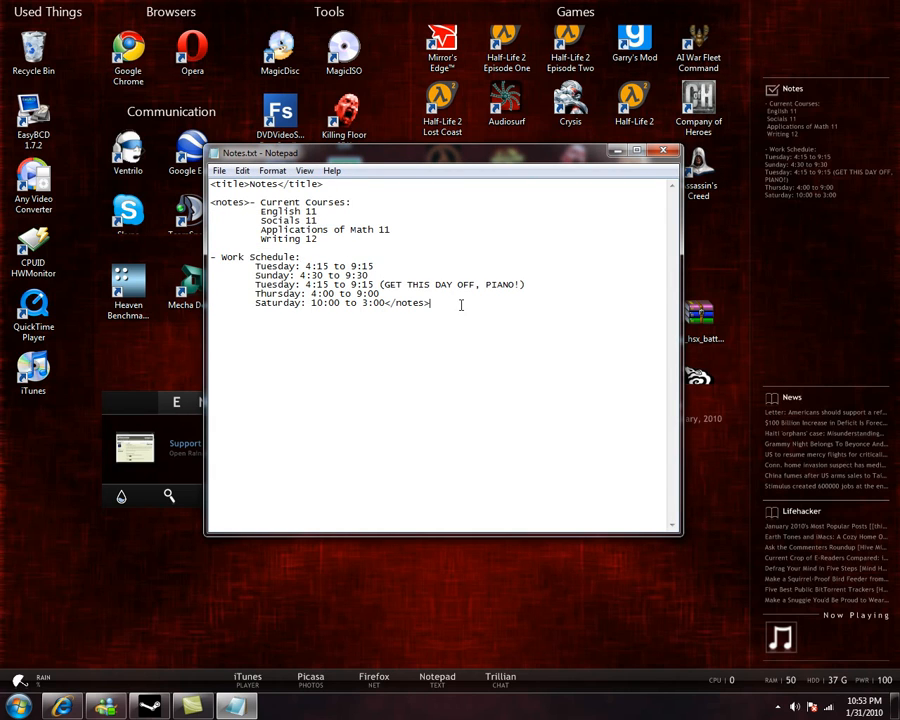
pyautogui.press('Enter')
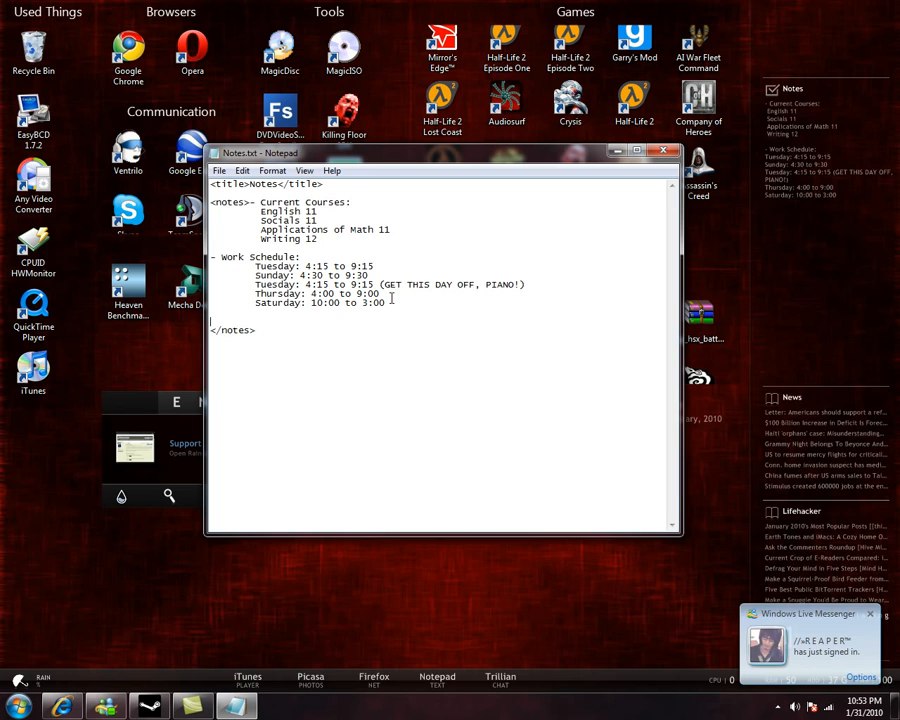
pyautogui.write('Test test')
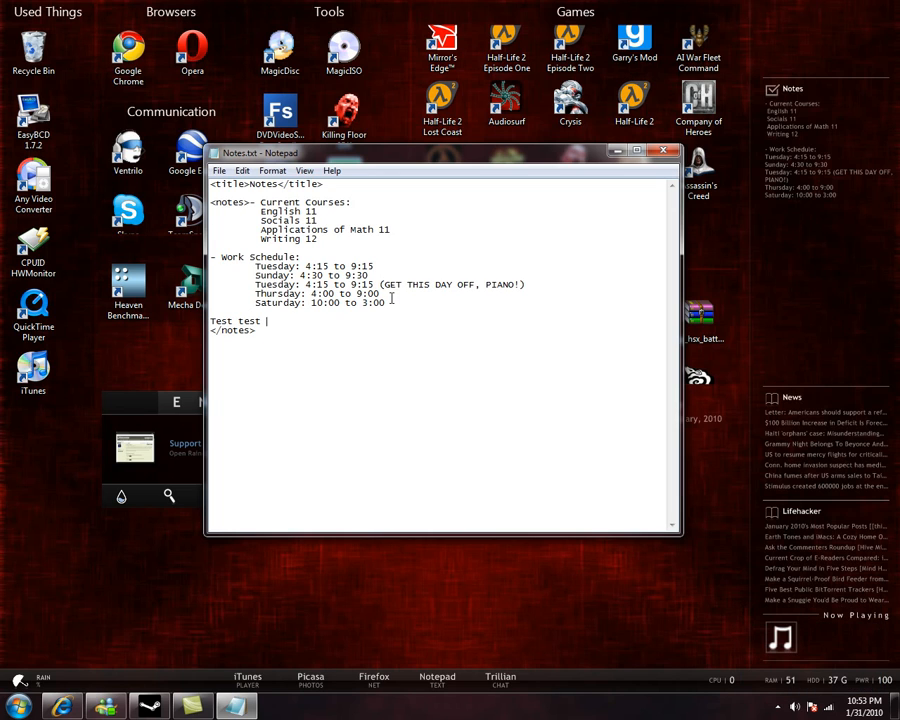
pyautogui.write('test')
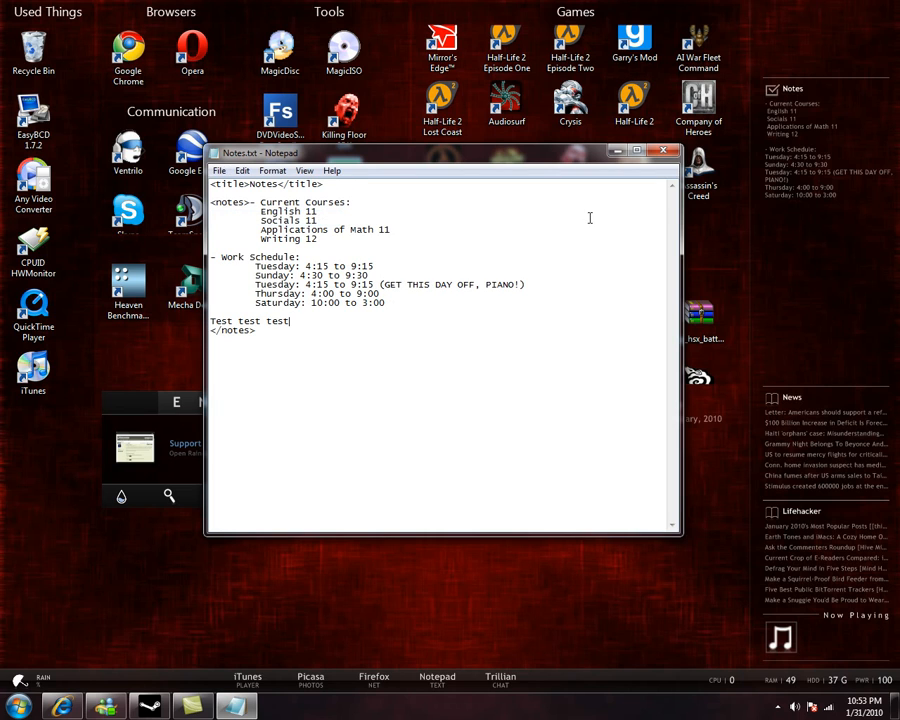
pyautogui.moveTo(804, 228)
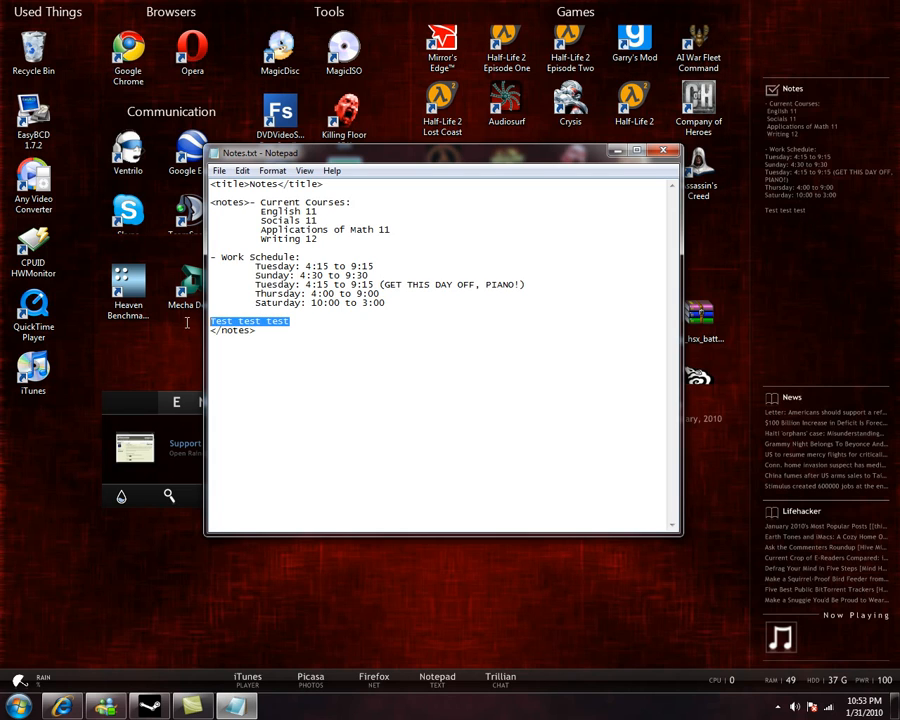
pyautogui.press('Delete')
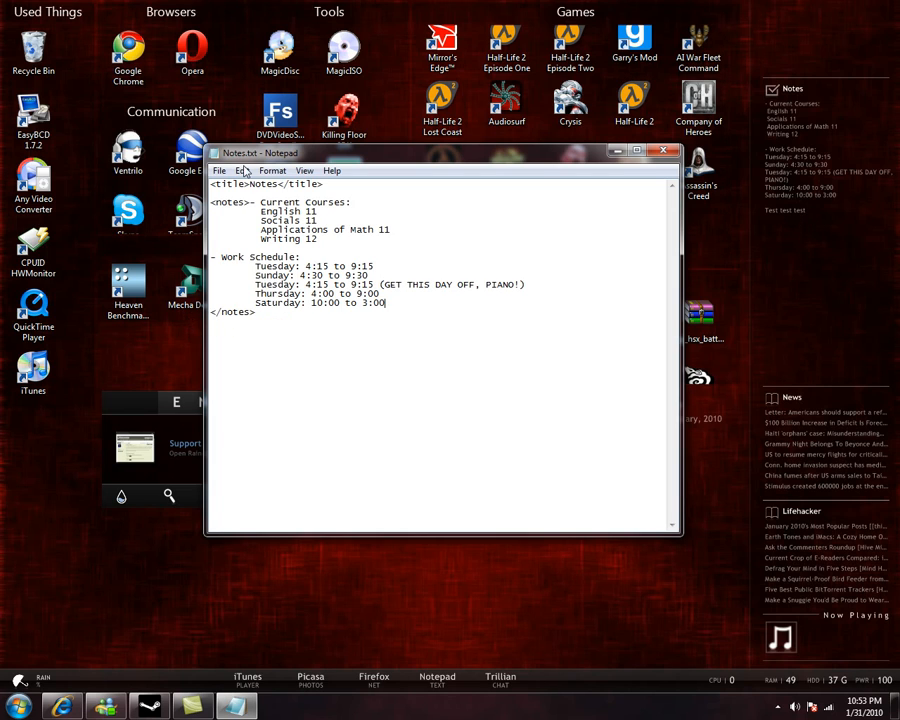
pyautogui.moveTo(532, 184)
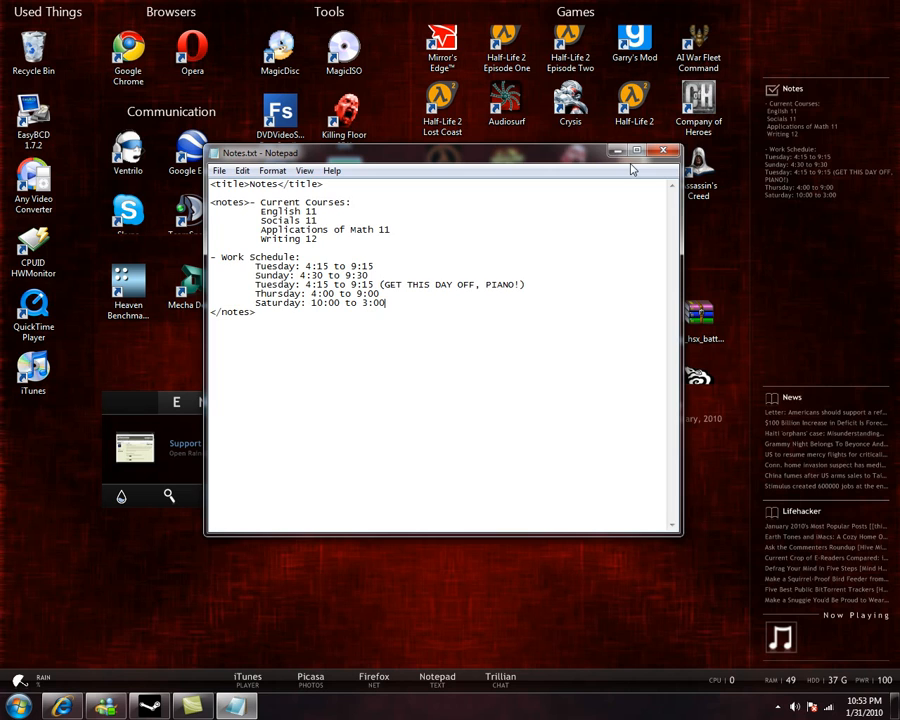
# - Close the Notepad notes window, leaving Enigma's Configuration section showing
pyautogui.click(664, 152)
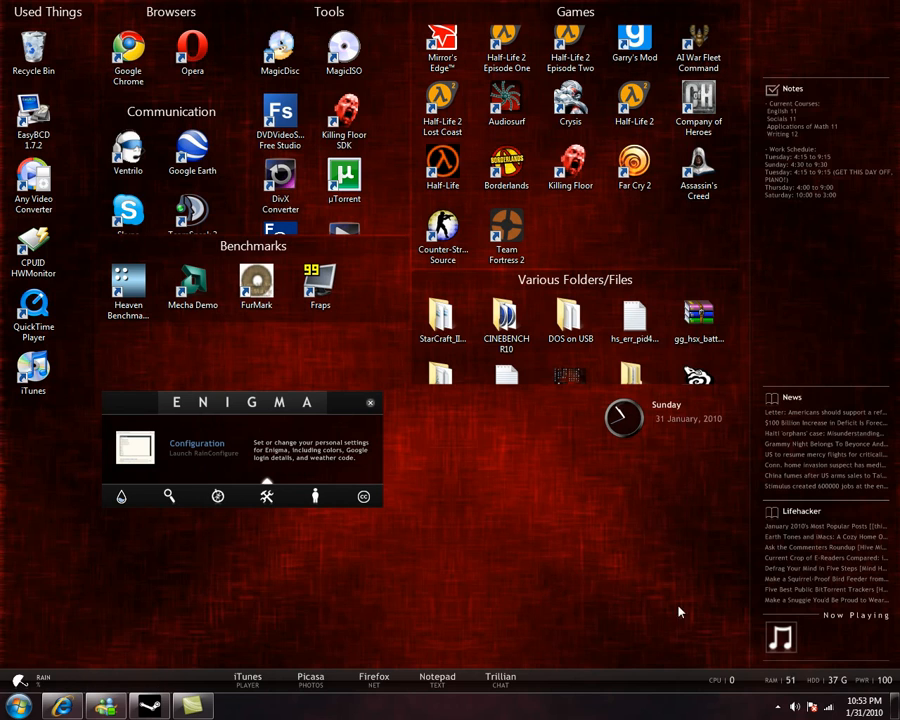
pyautogui.moveTo(64, 670)
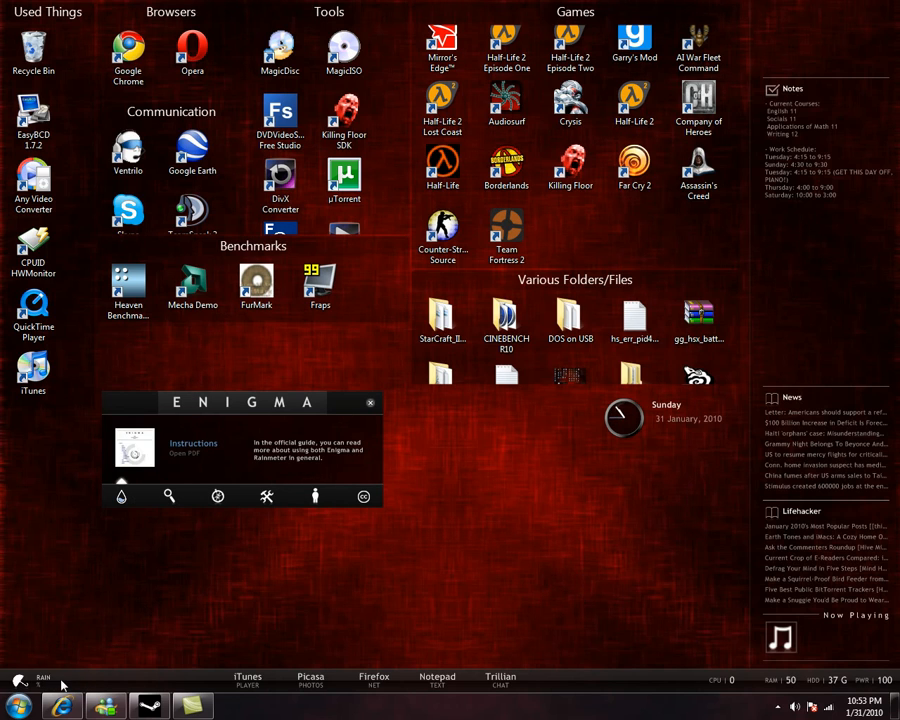
pyautogui.moveTo(100, 620)
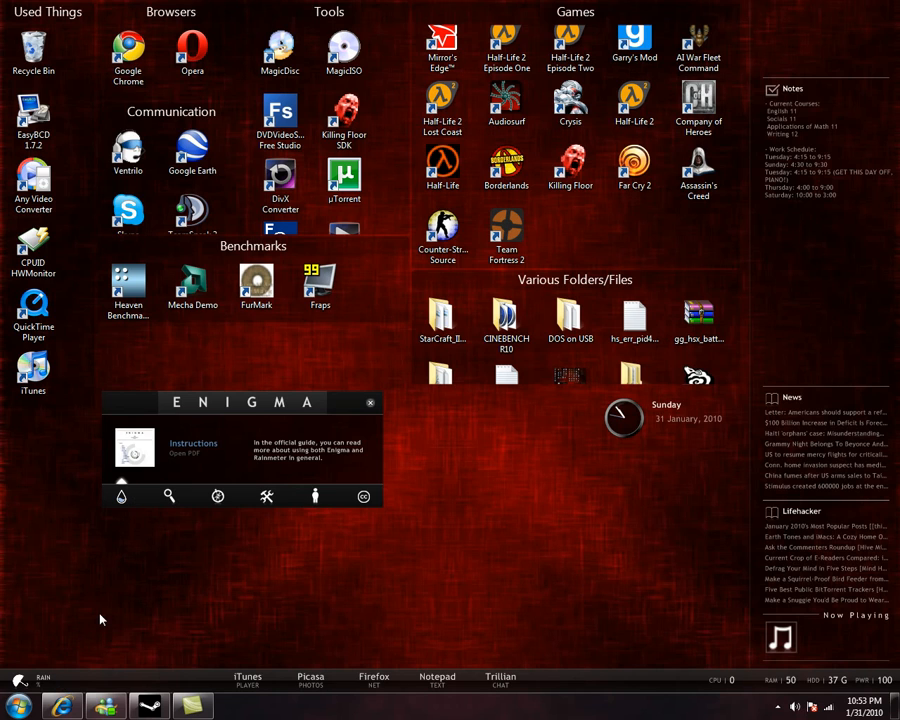
pyautogui.moveTo(150, 592)
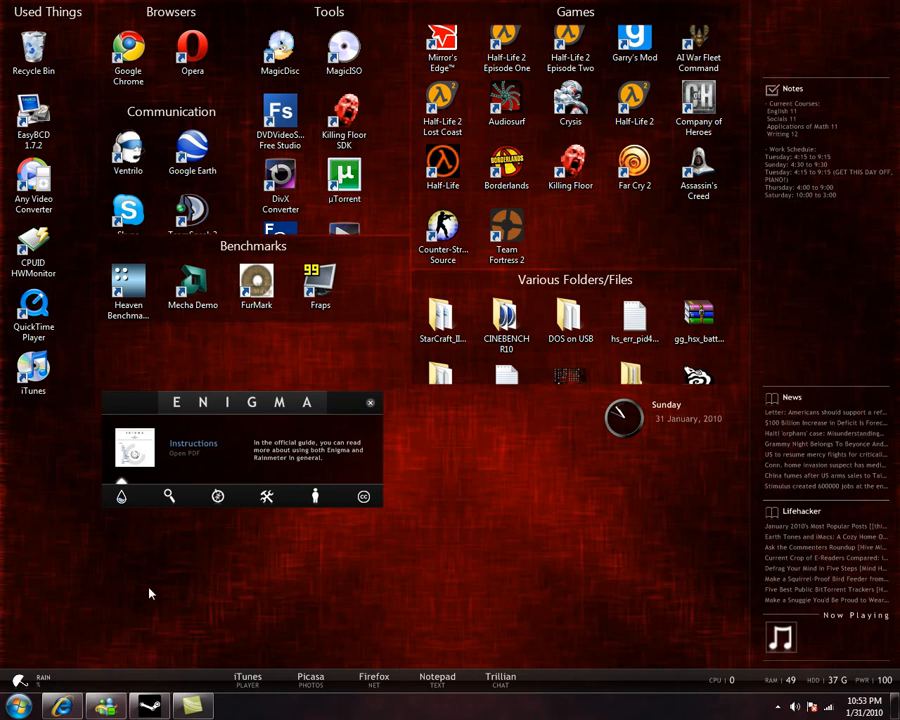
pyautogui.moveTo(212, 644)
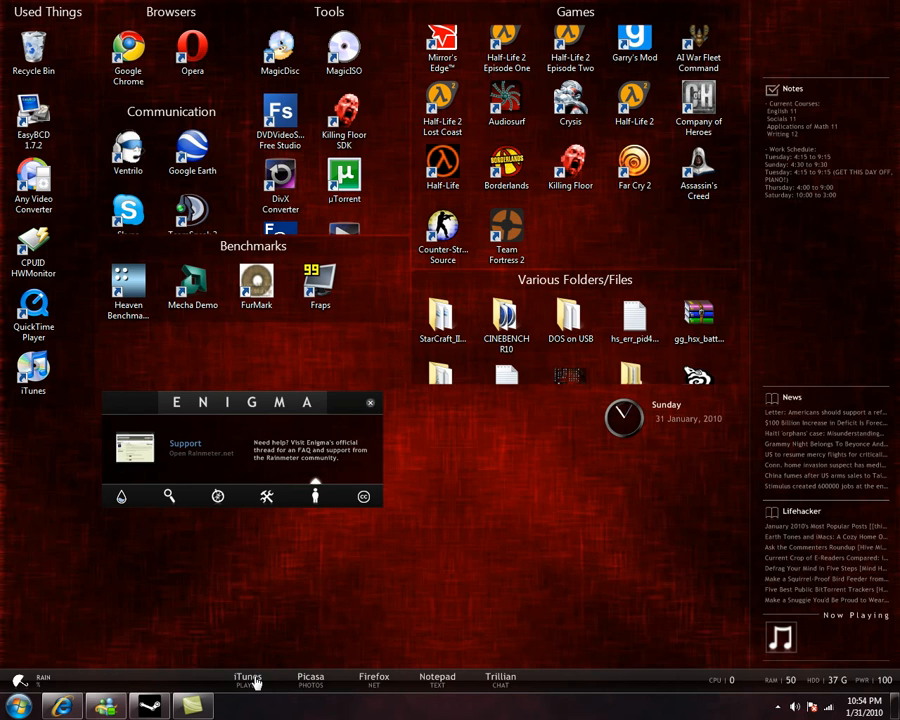
# - Launch iTunes with its music library, then quit it through the scripting-interface warning
pyautogui.click(248, 680)
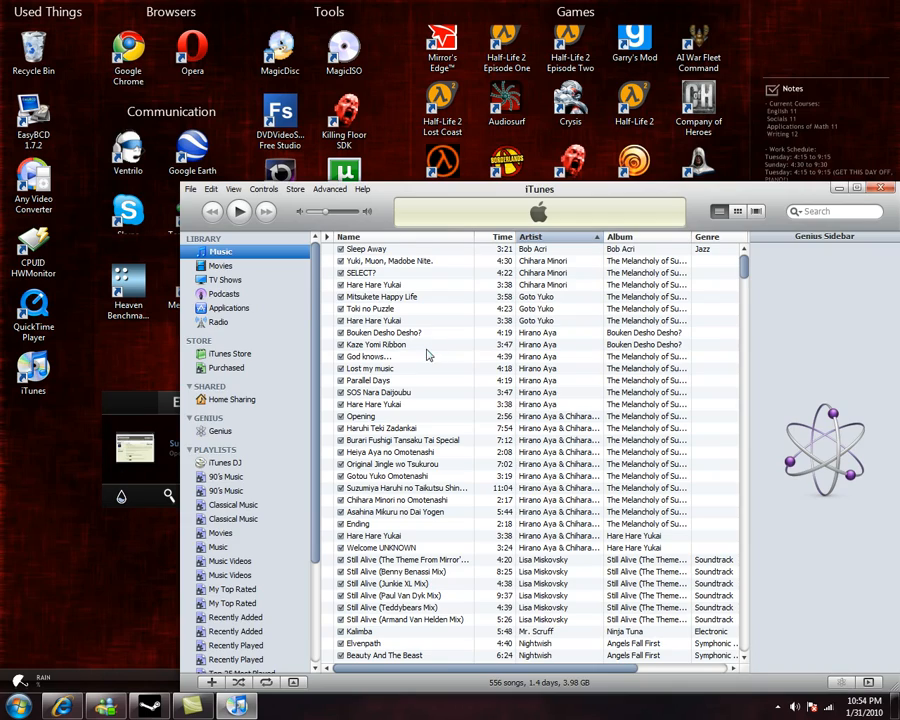
pyautogui.click(856, 188)
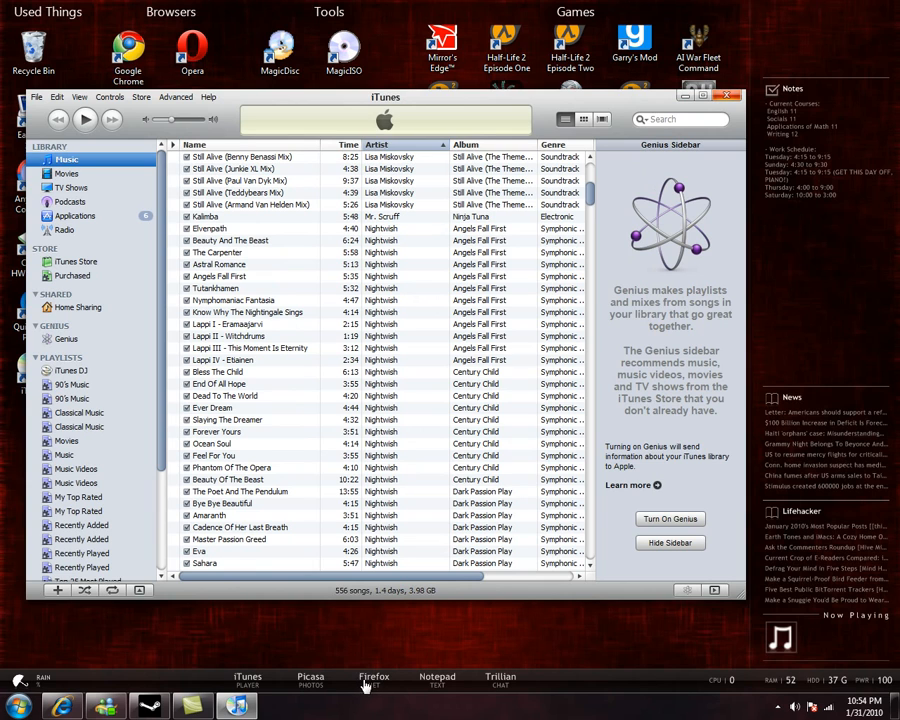
pyautogui.click(728, 96)
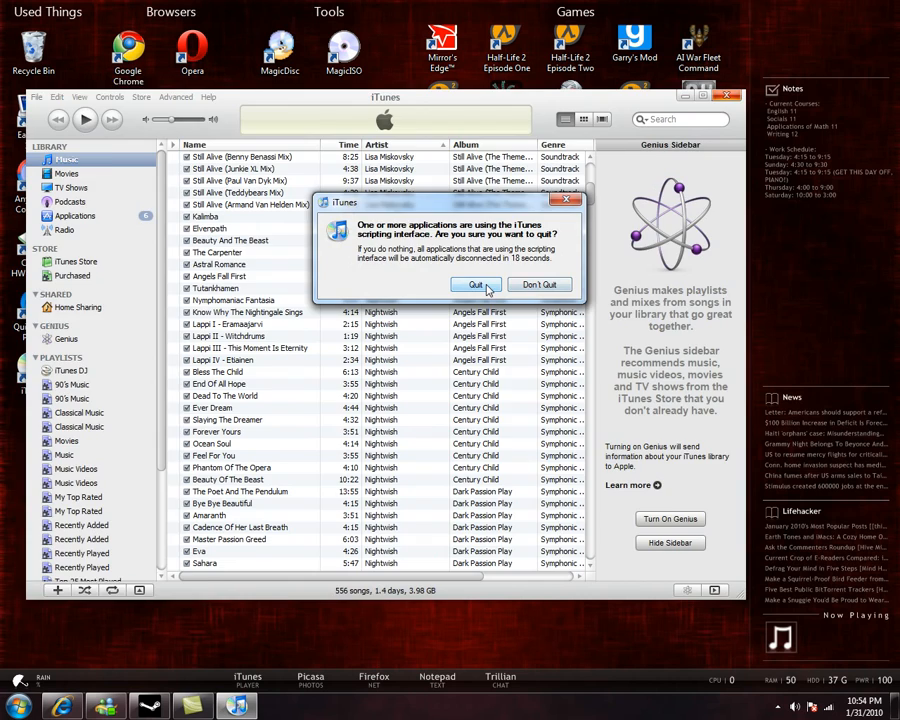
pyautogui.click(476, 284)
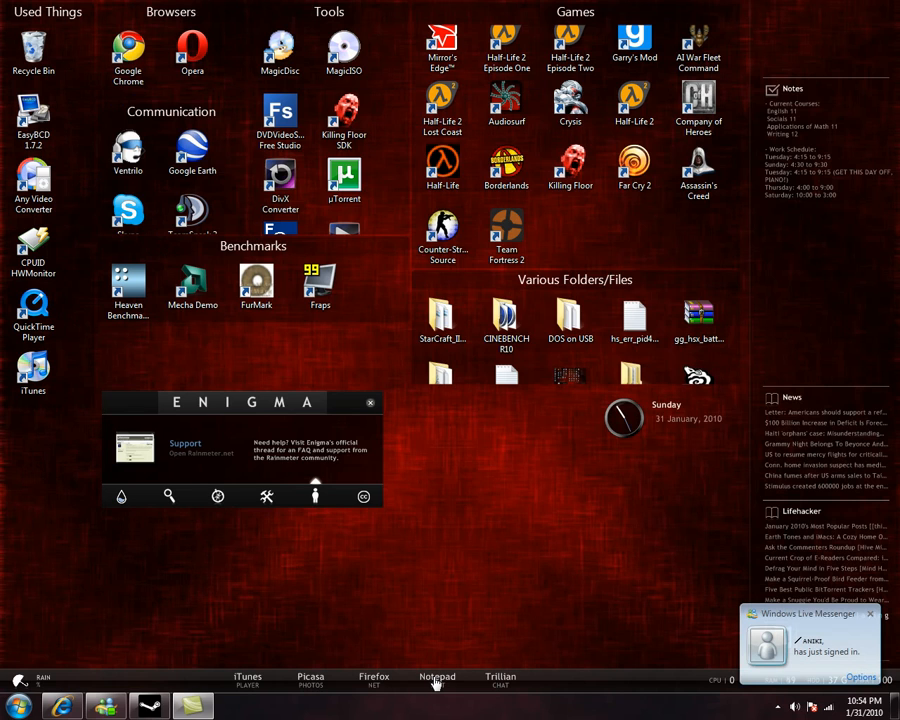
pyautogui.click(436, 680)
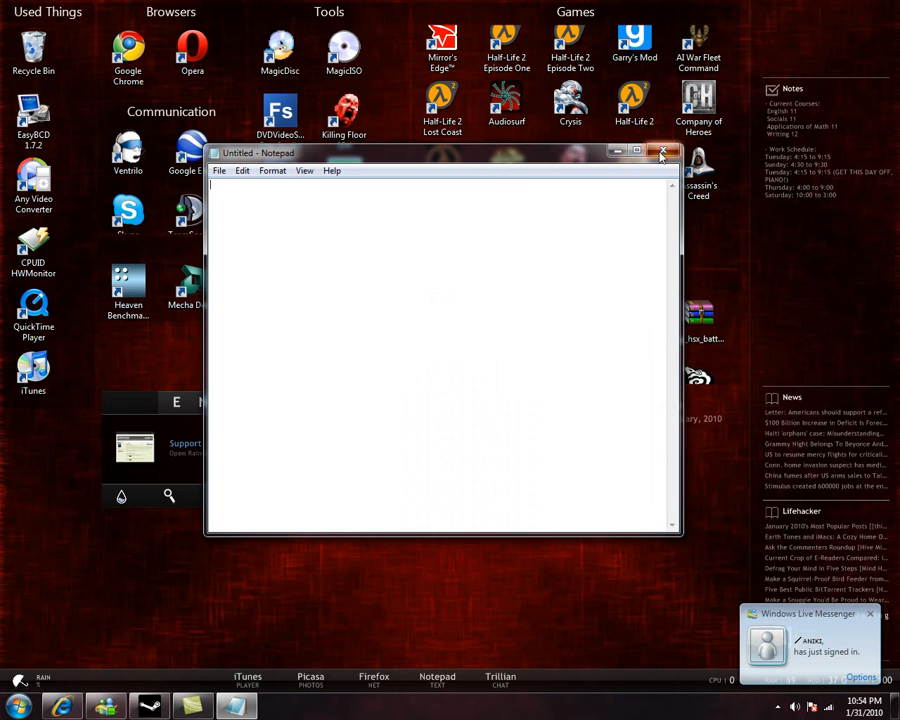
pyautogui.click(664, 152)
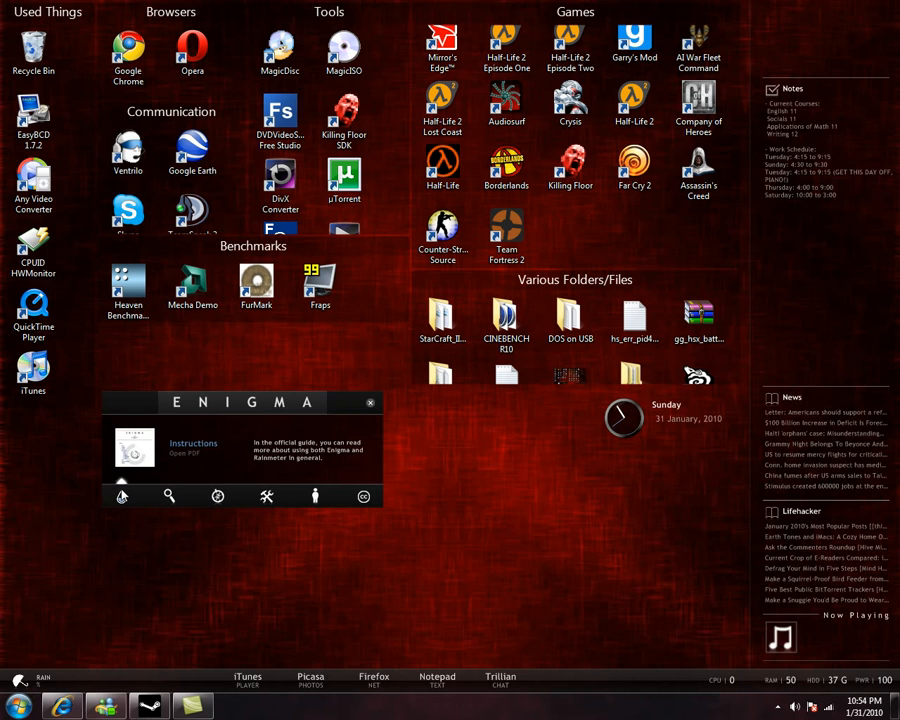
pyautogui.click(192, 448)
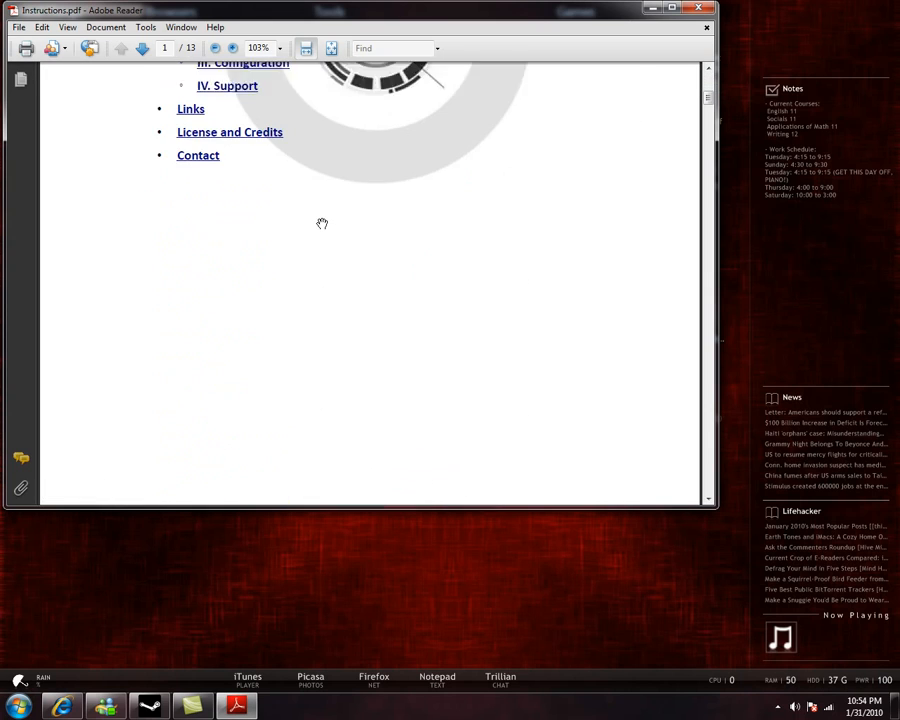
pyautogui.scroll(3)
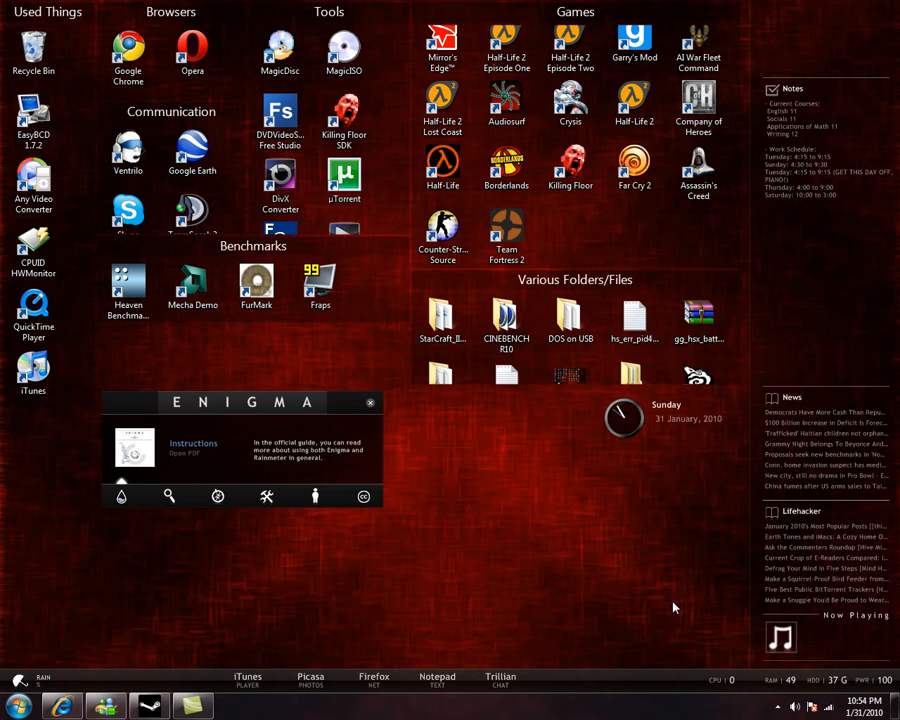
pyautogui.moveTo(558, 518)
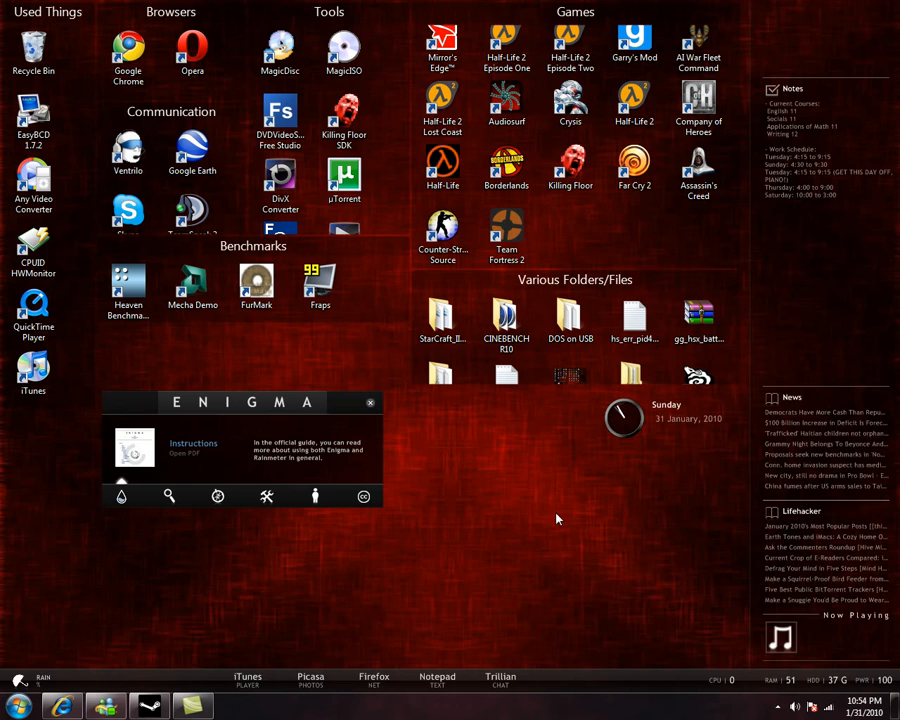
pyautogui.moveTo(296, 404)
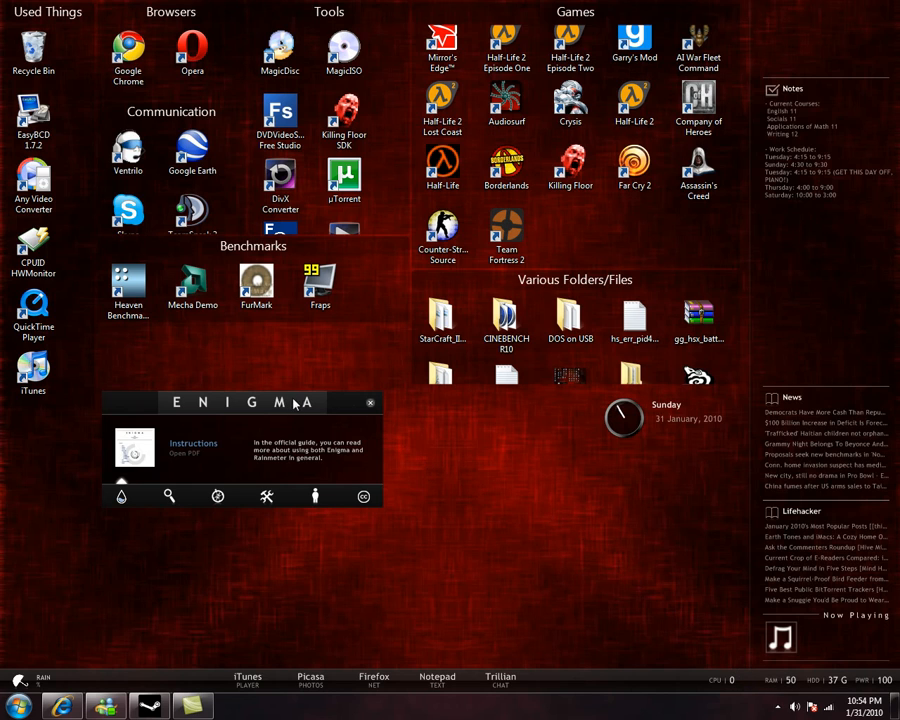